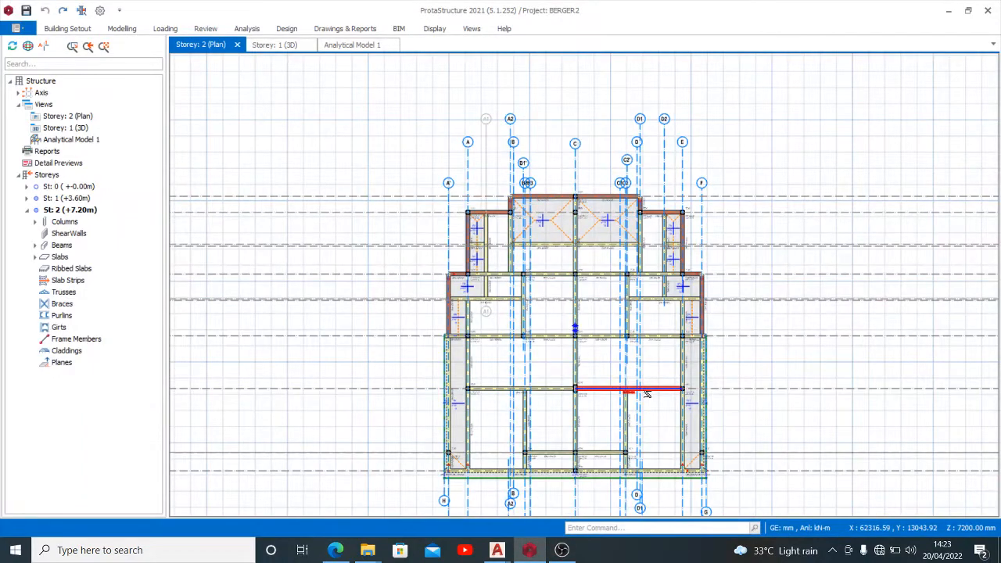
mouse_move(644, 395)
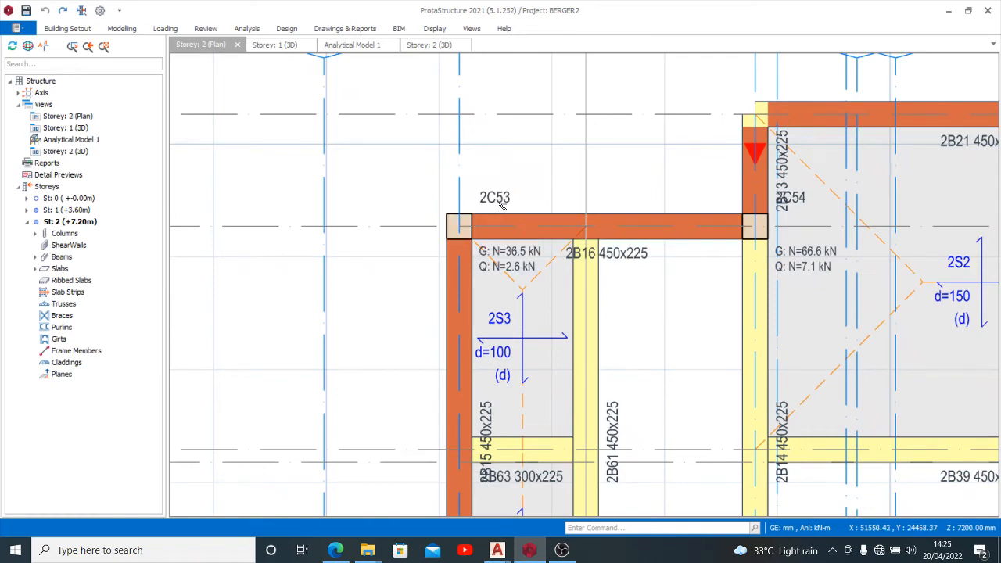
scroll(down, 3)
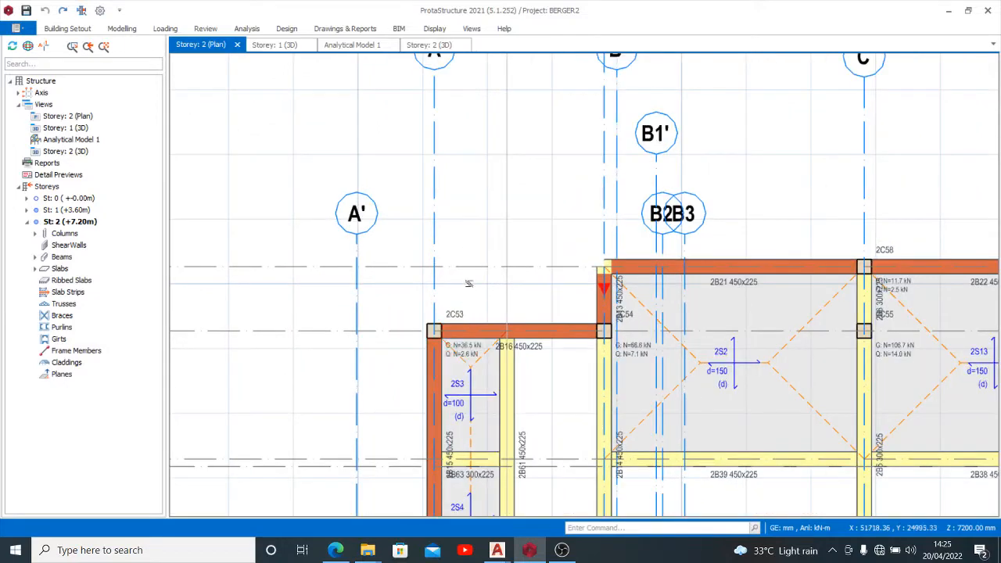
mouse_move(469, 285)
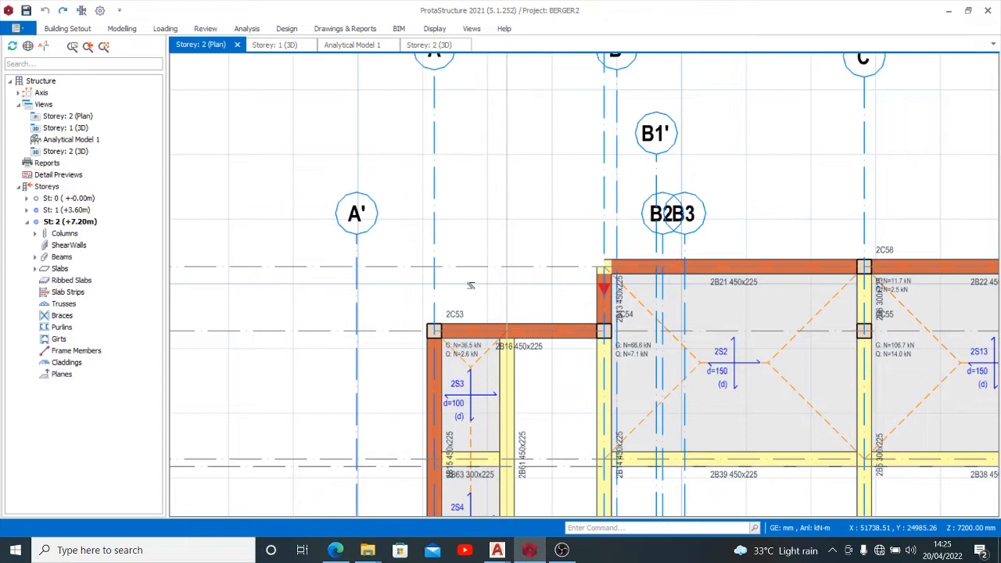
scroll(up, 3)
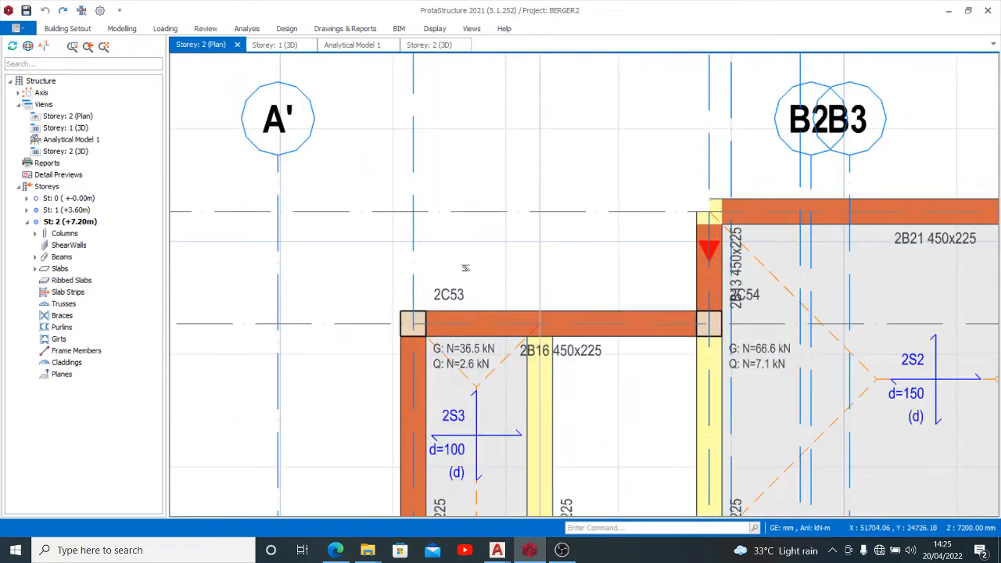
mouse_move(463, 275)
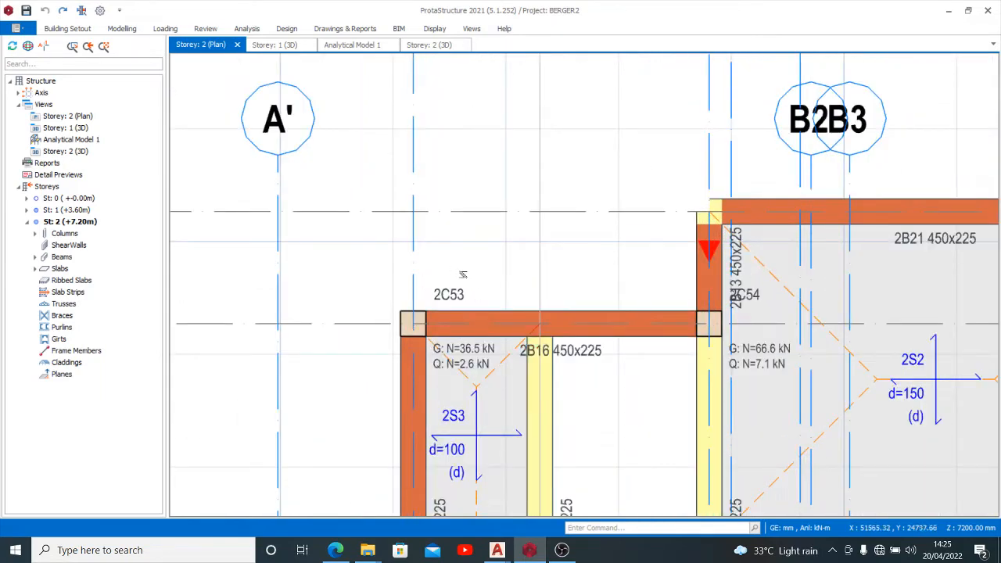
mouse_move(498, 265)
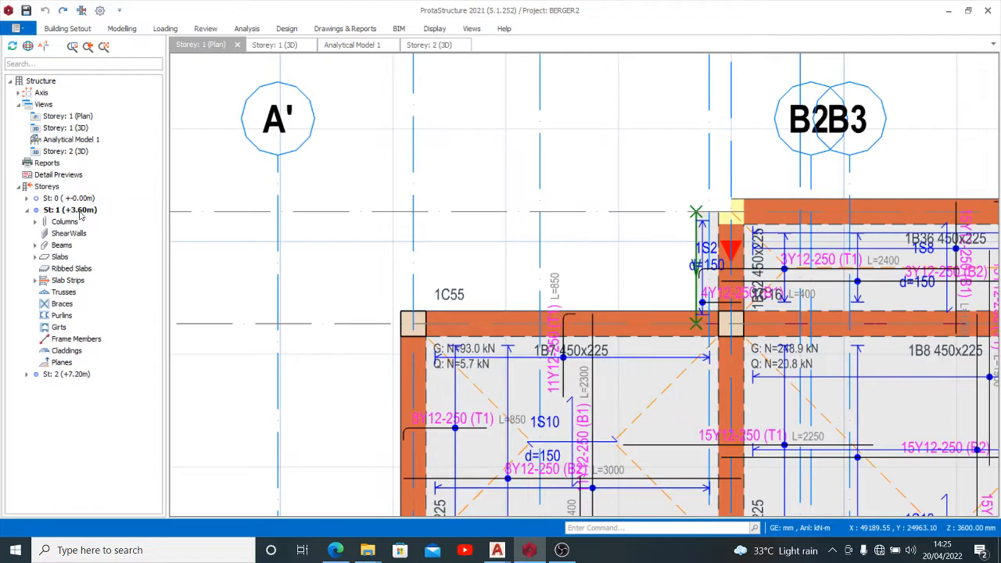
Step: Switch to storey 1, zoom around column 1C55 and fit the whole plan in view
scroll(down, 3)
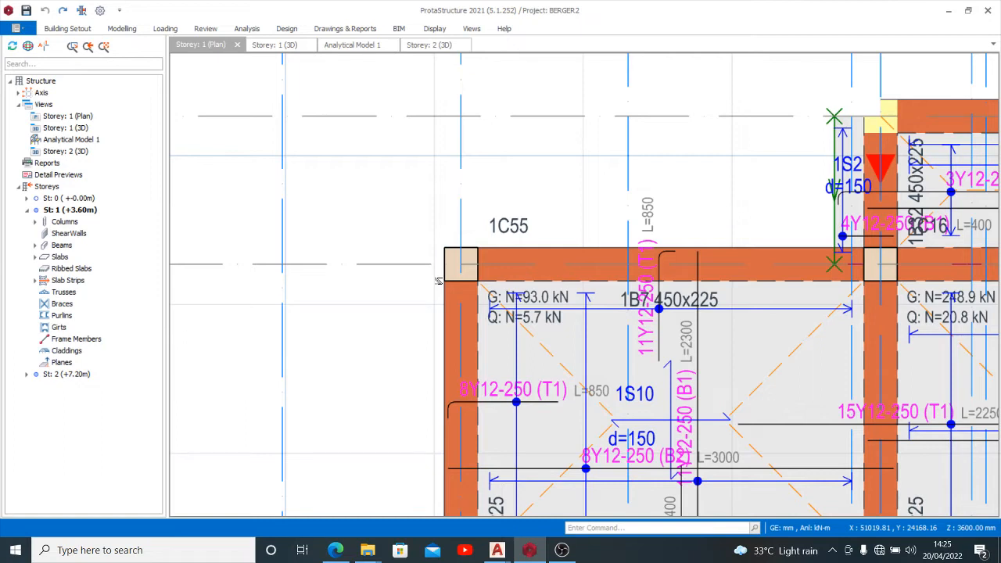
click(460, 264)
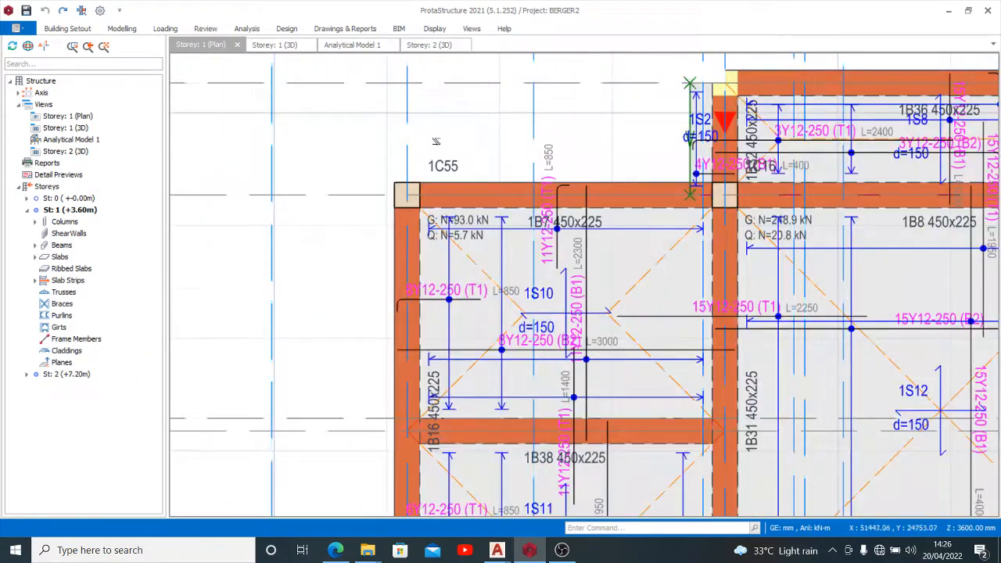
scroll(up, 3)
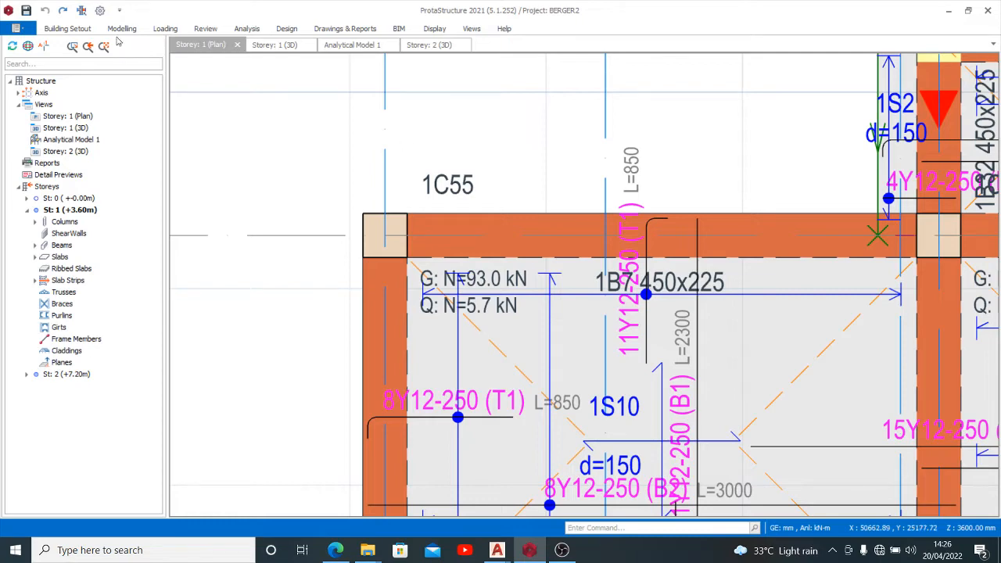
click(207, 28)
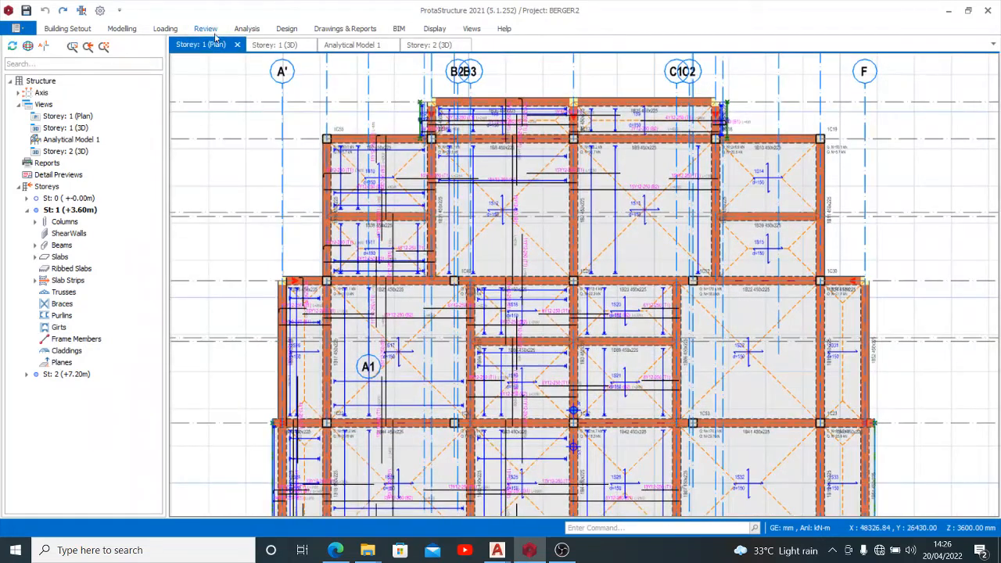
Step: Start Re-Label Members from the Review tools, raising the cannot-undo warning
click(205, 28)
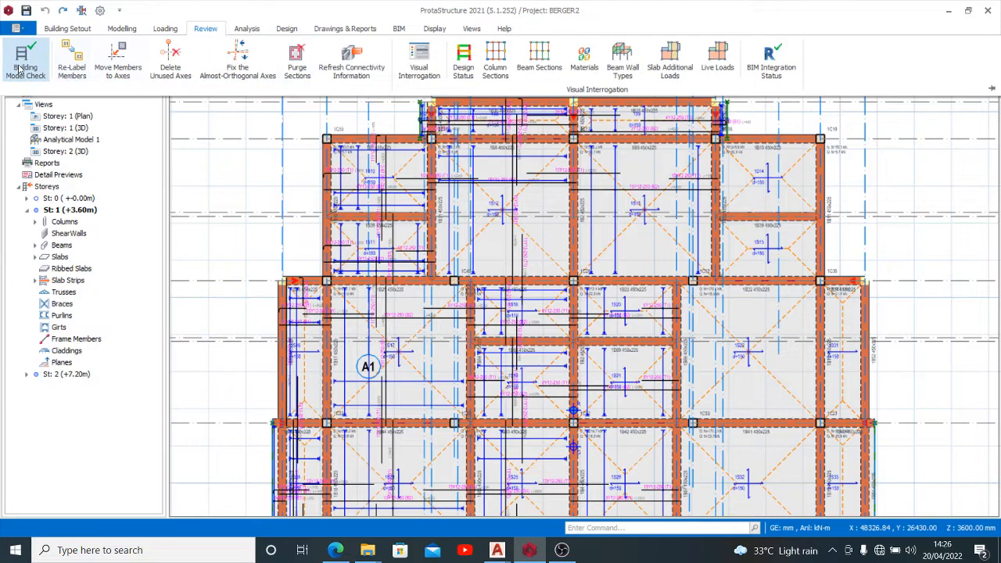
mouse_move(72, 60)
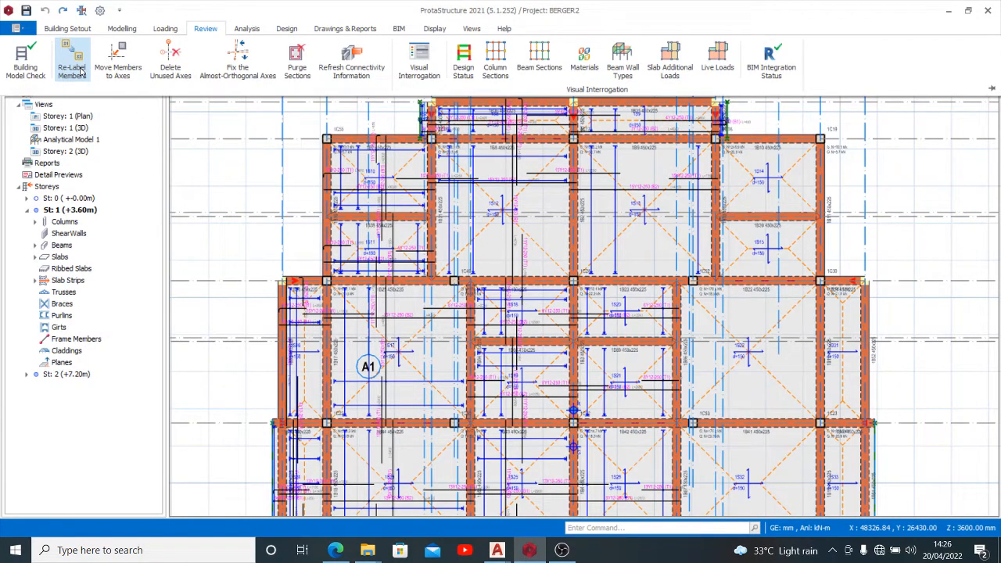
click(72, 60)
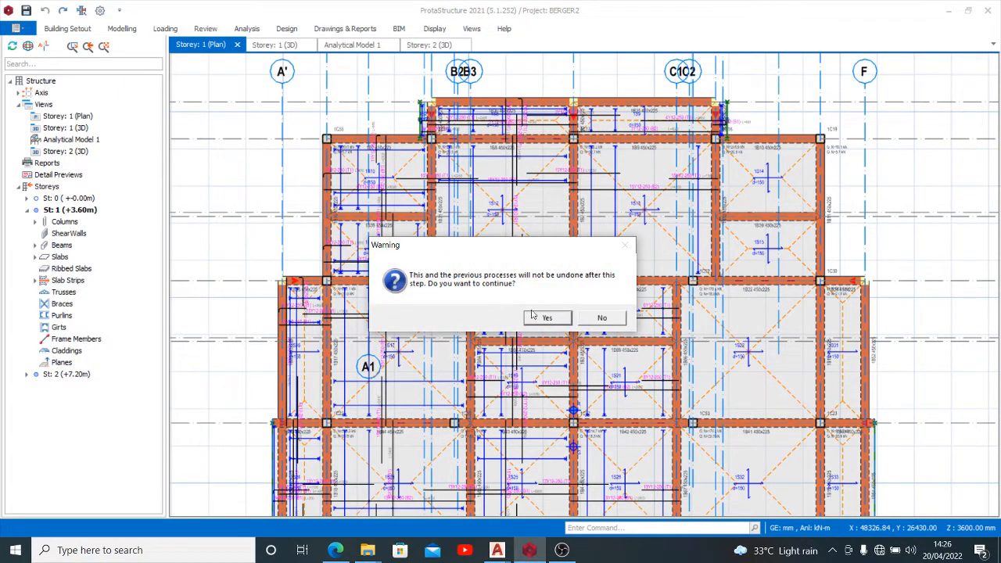
Step: Relabel columns, beams and slabs on all storeys with compatible labels, accepting invalidated analysis results
click(548, 318)
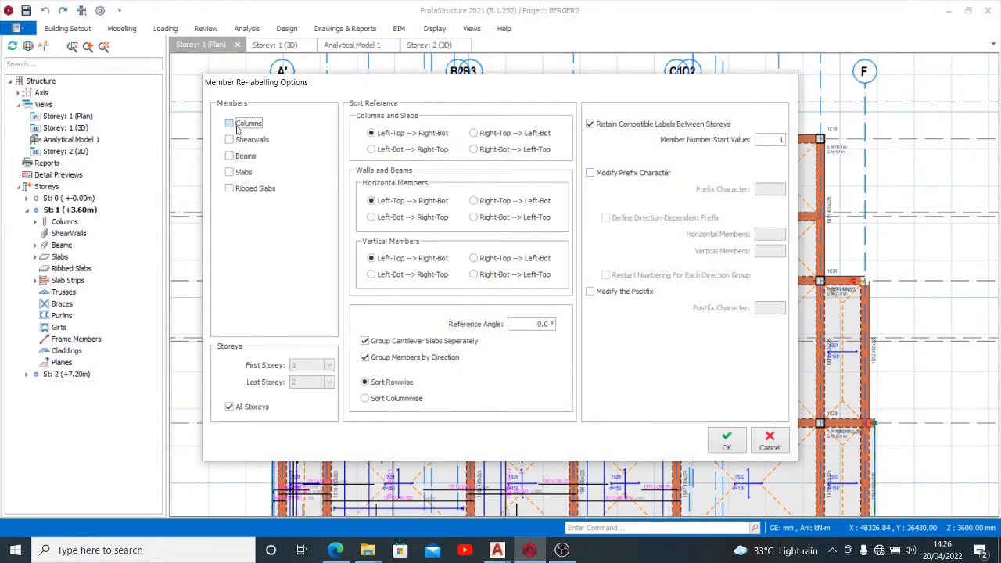
click(228, 124)
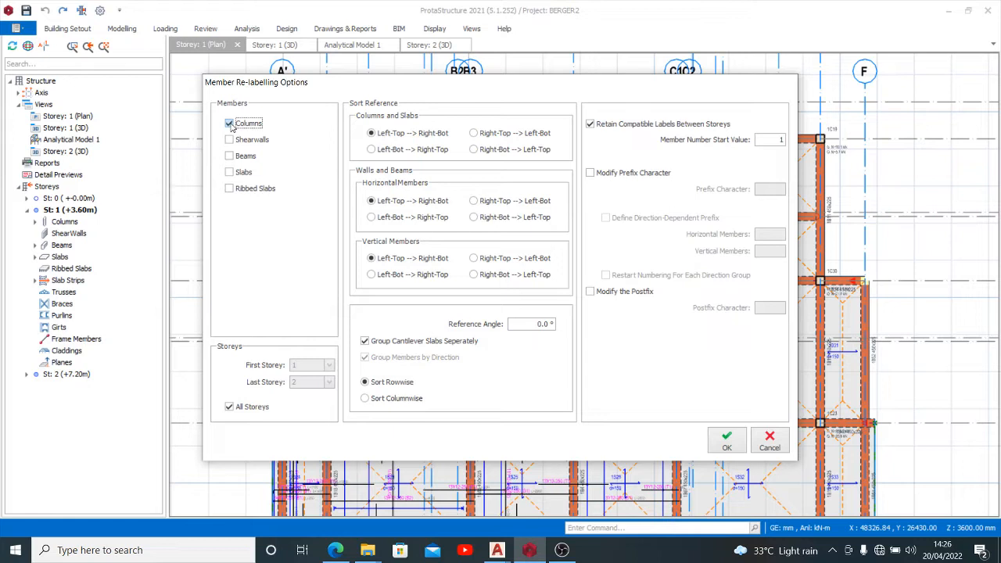
mouse_move(238, 151)
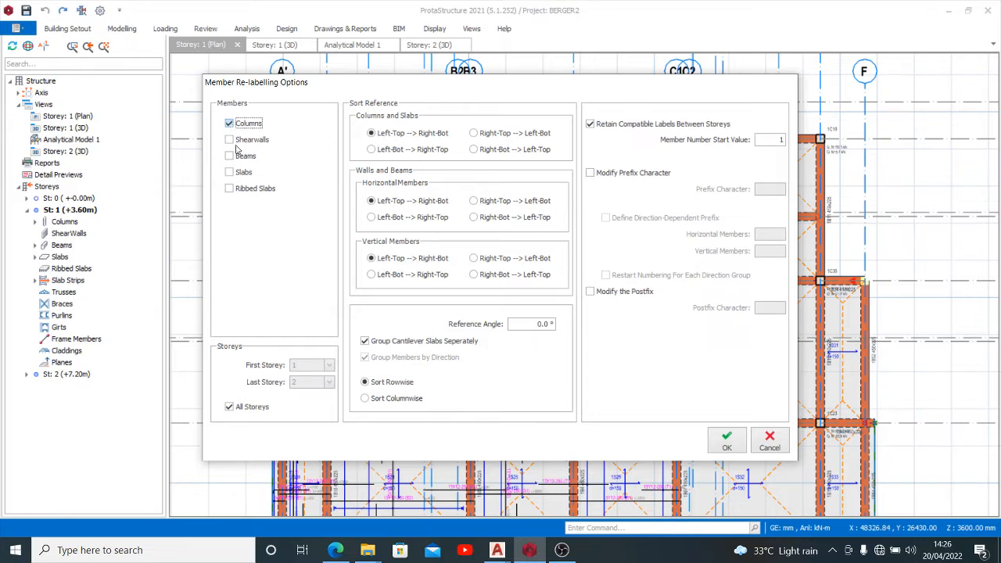
click(229, 157)
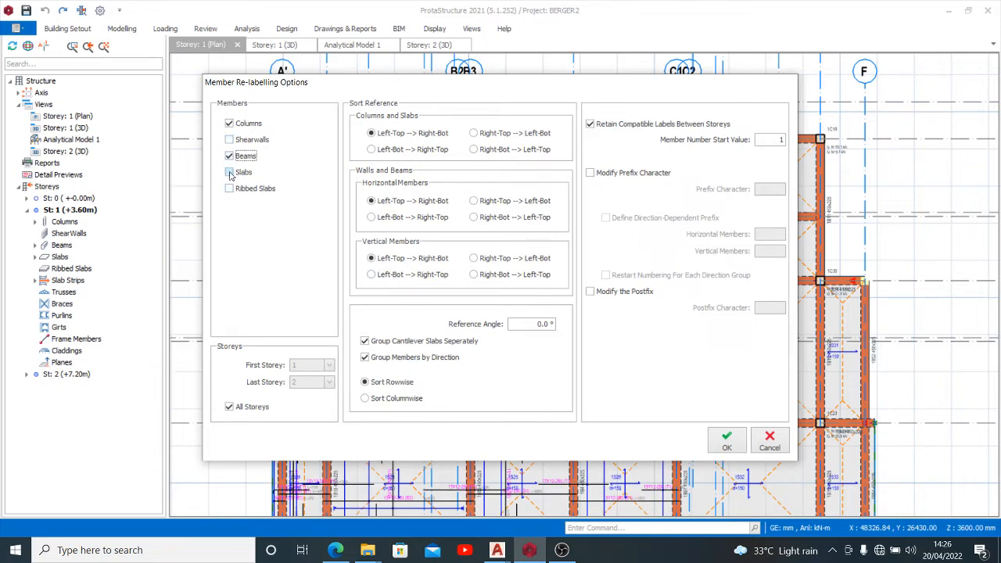
click(228, 170)
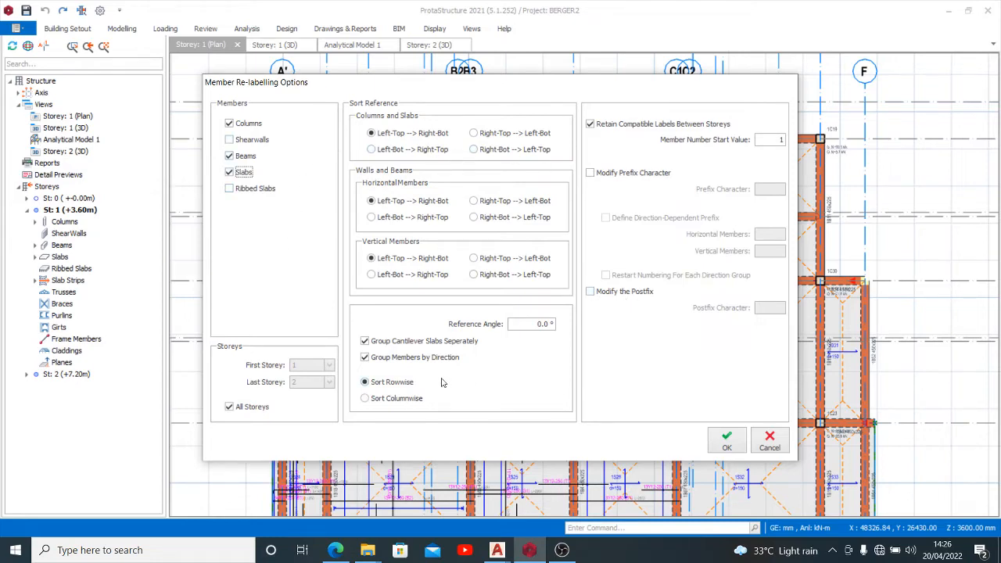
mouse_move(665, 417)
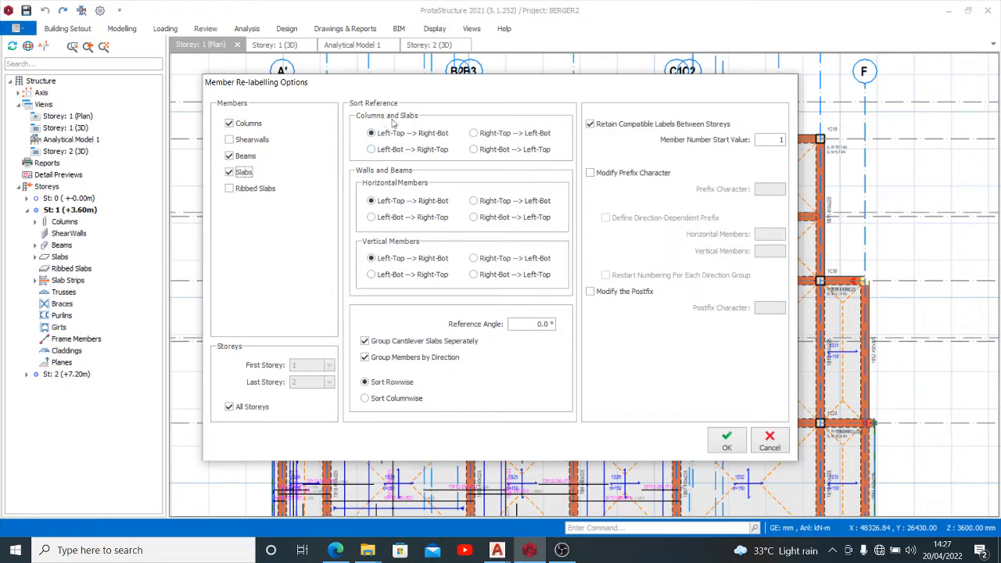
mouse_move(404, 144)
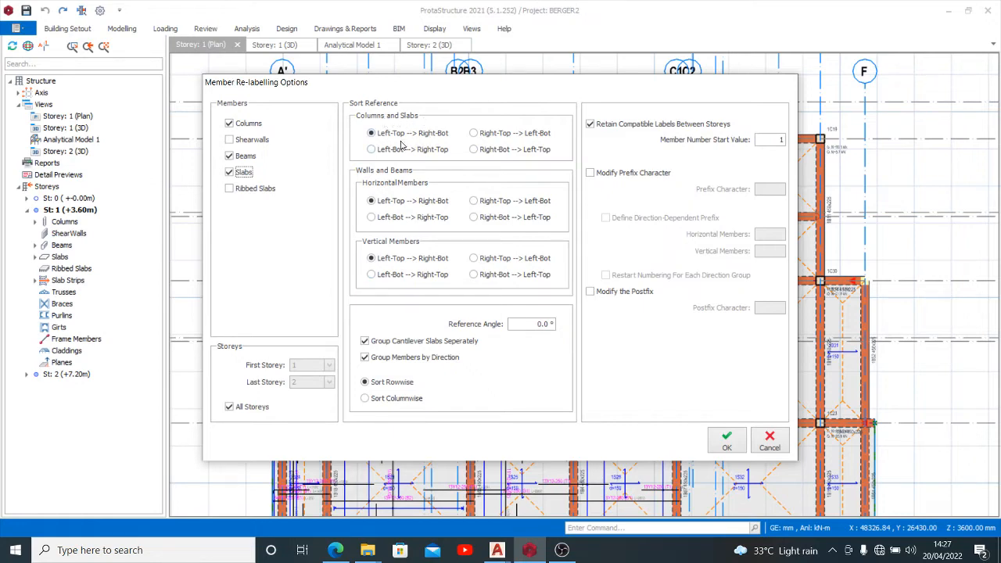
click(370, 150)
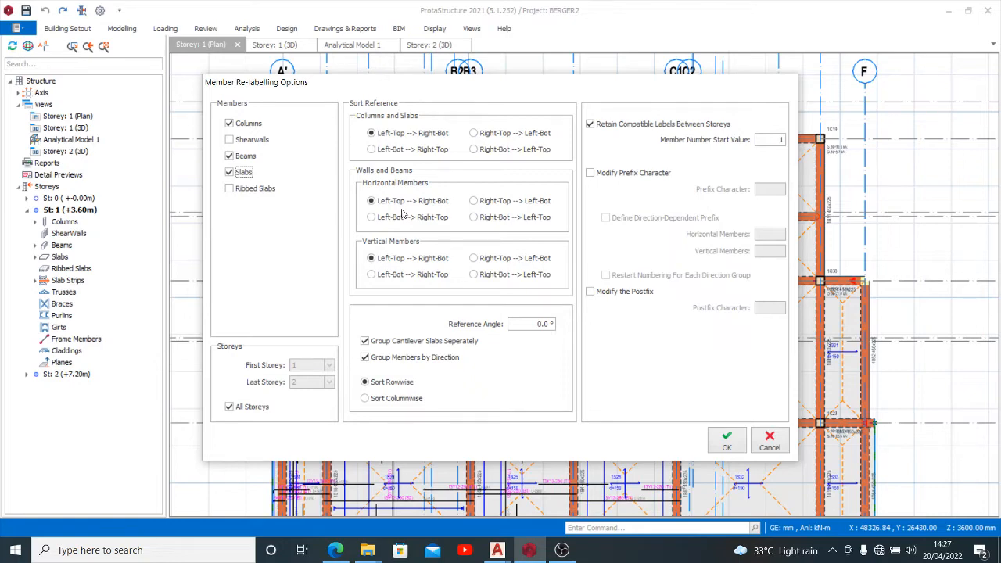
mouse_move(366, 244)
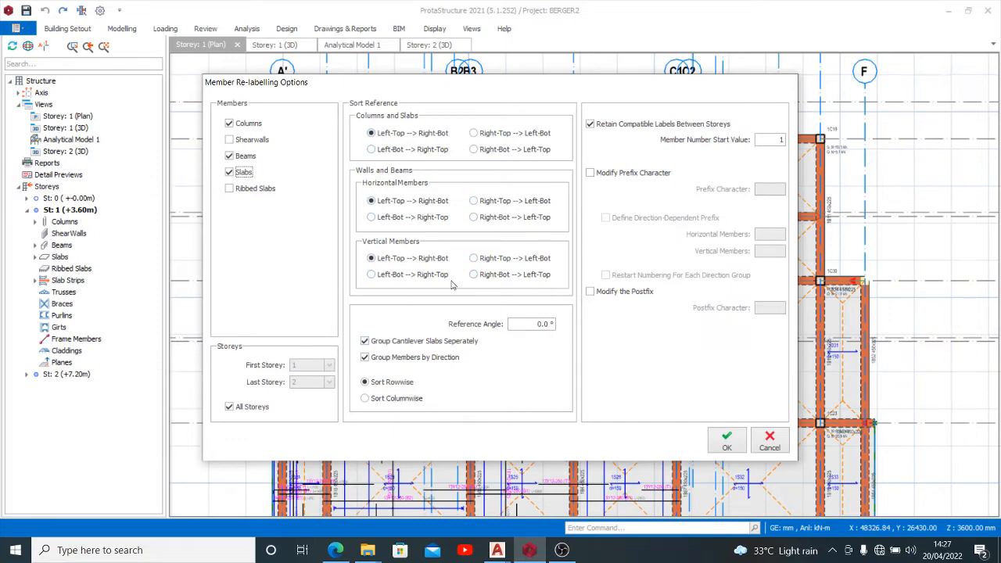
mouse_move(579, 388)
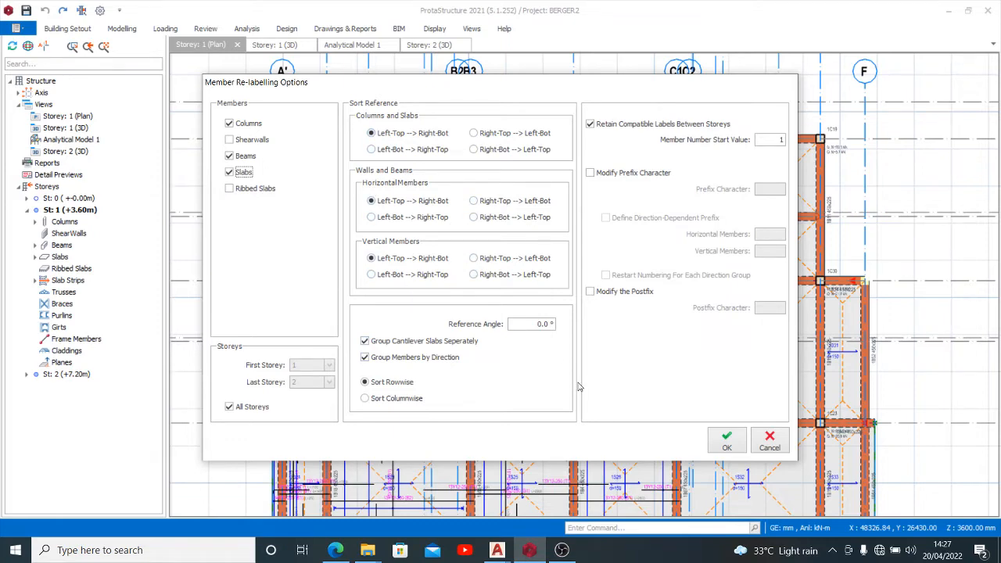
mouse_move(588, 417)
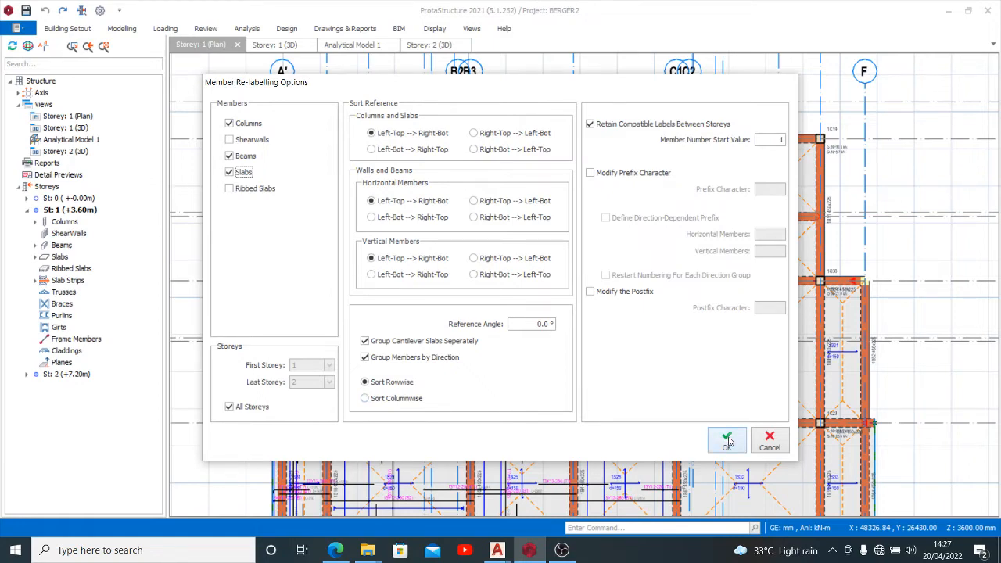
click(726, 440)
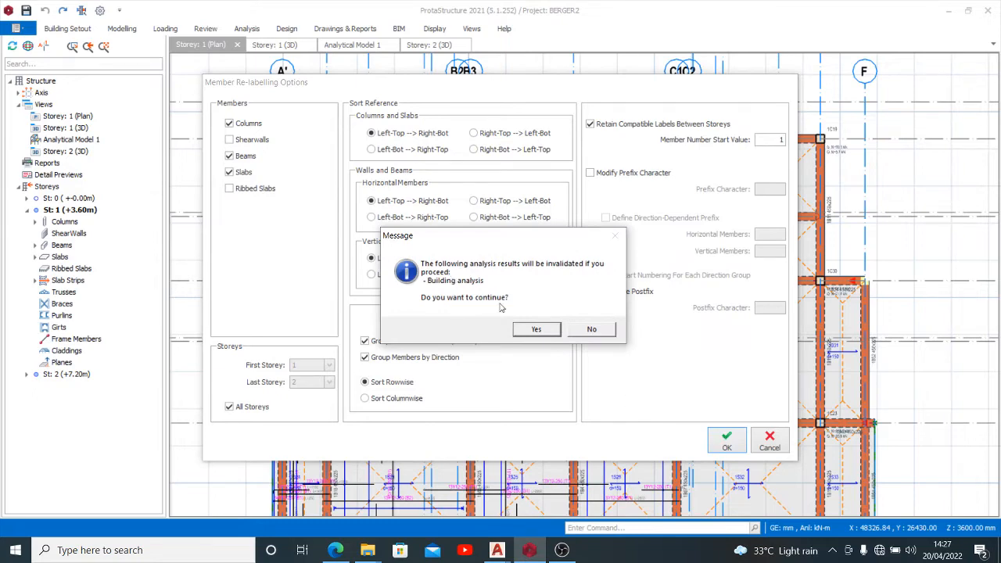
click(535, 328)
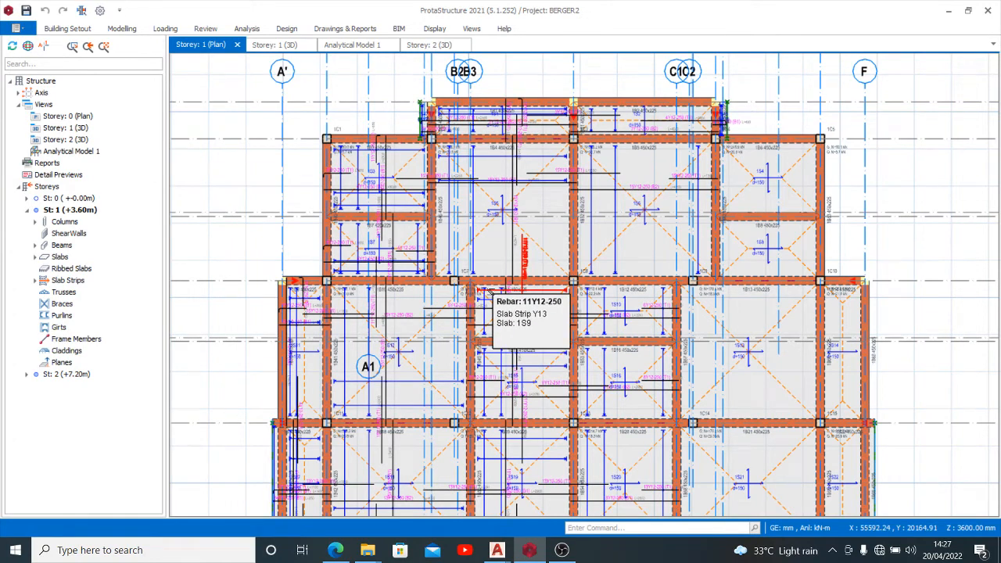
Step: Check column 1C1 on storey 1, then switch to the storey 2 plan showing 2C2 and 2B1
scroll(up, 3)
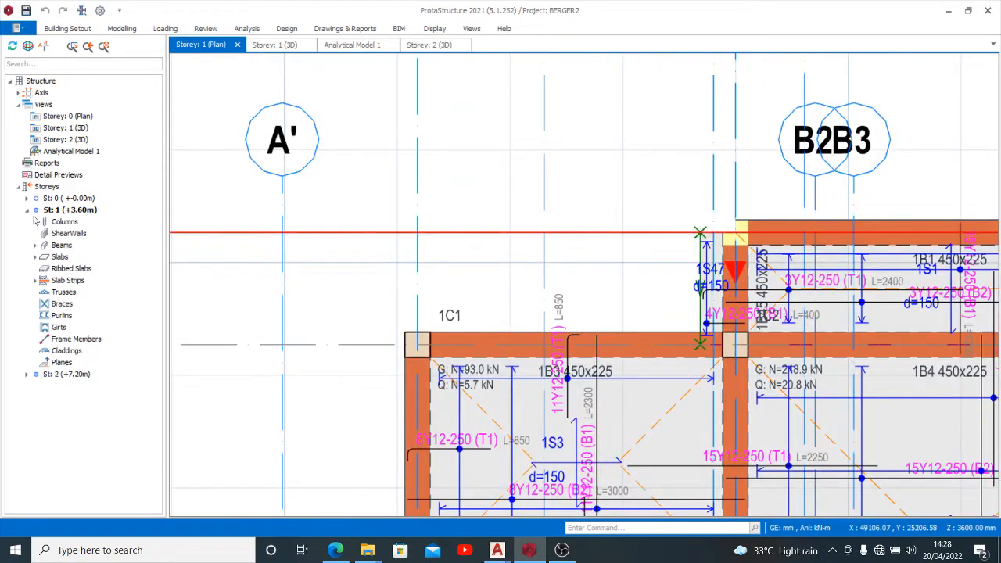
click(27, 210)
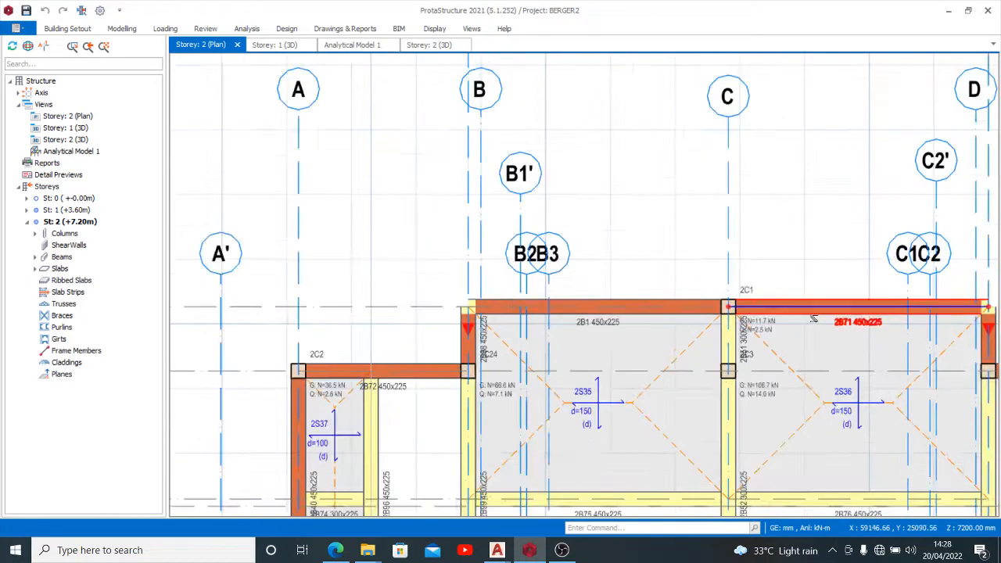
scroll(up, 3)
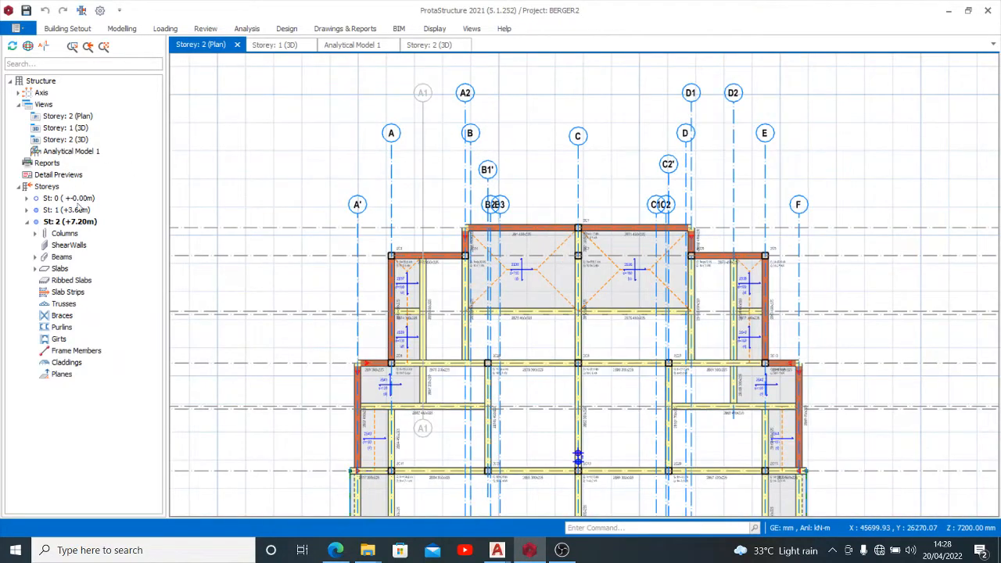
click(65, 210)
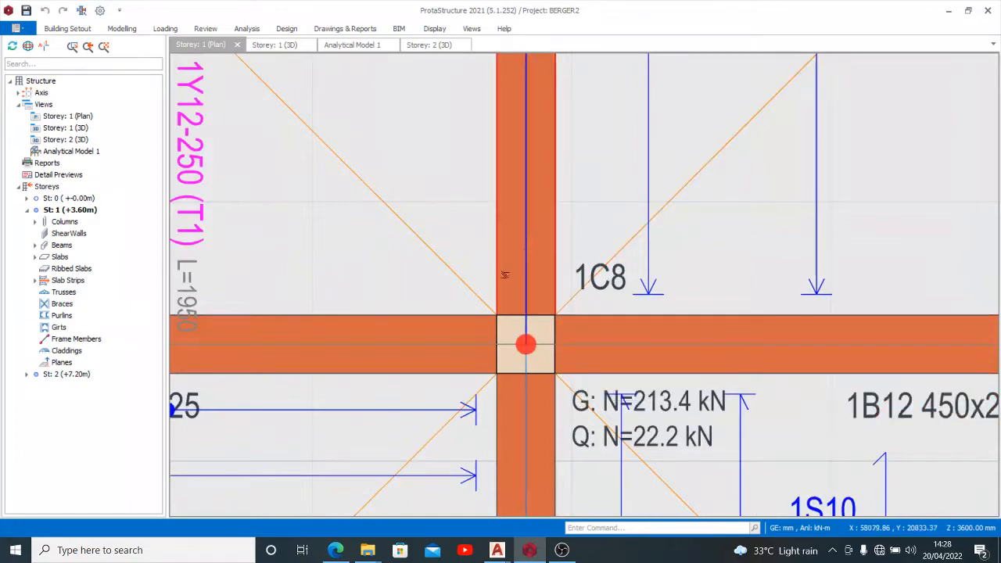
scroll(down, 3)
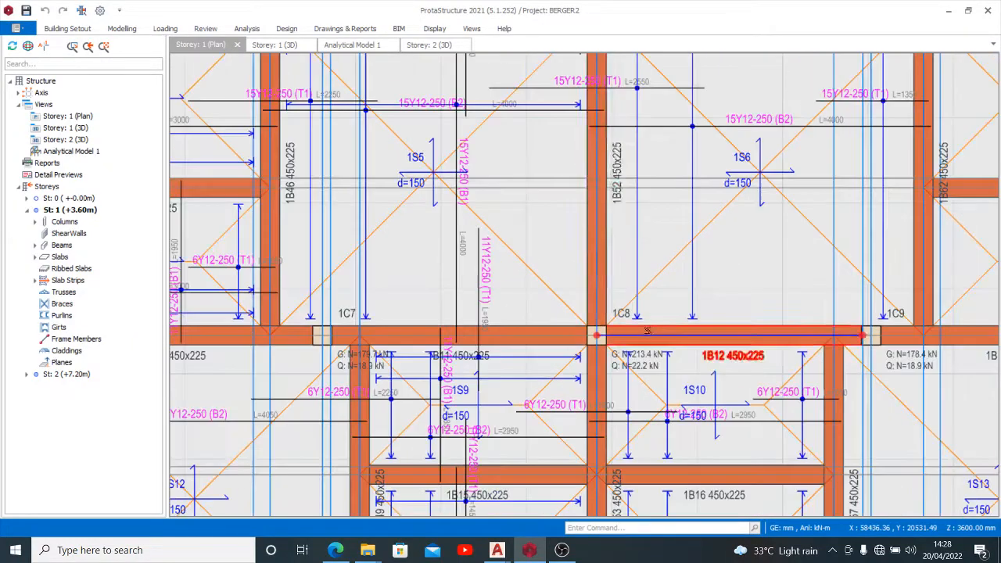
scroll(down, 3)
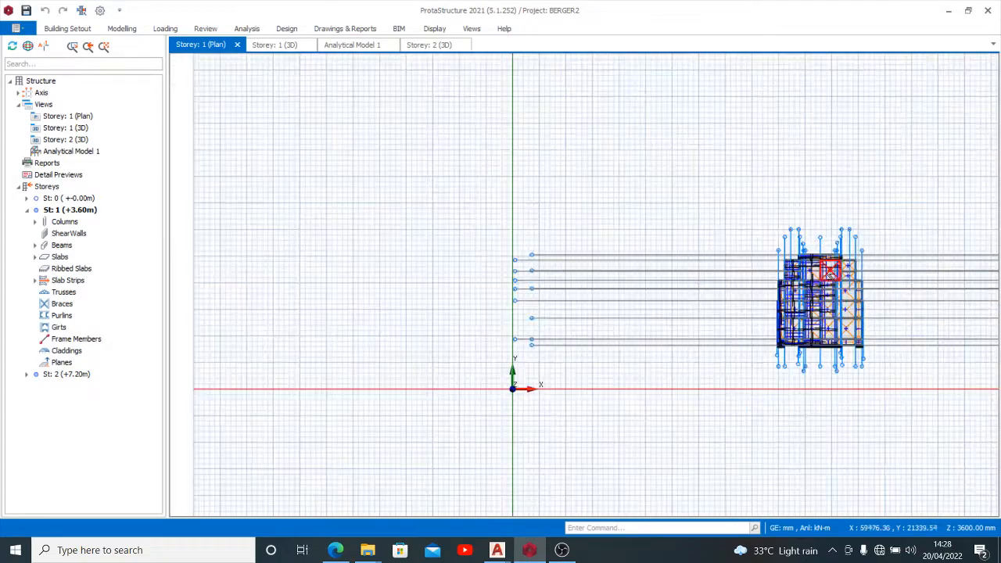
scroll(up, 3)
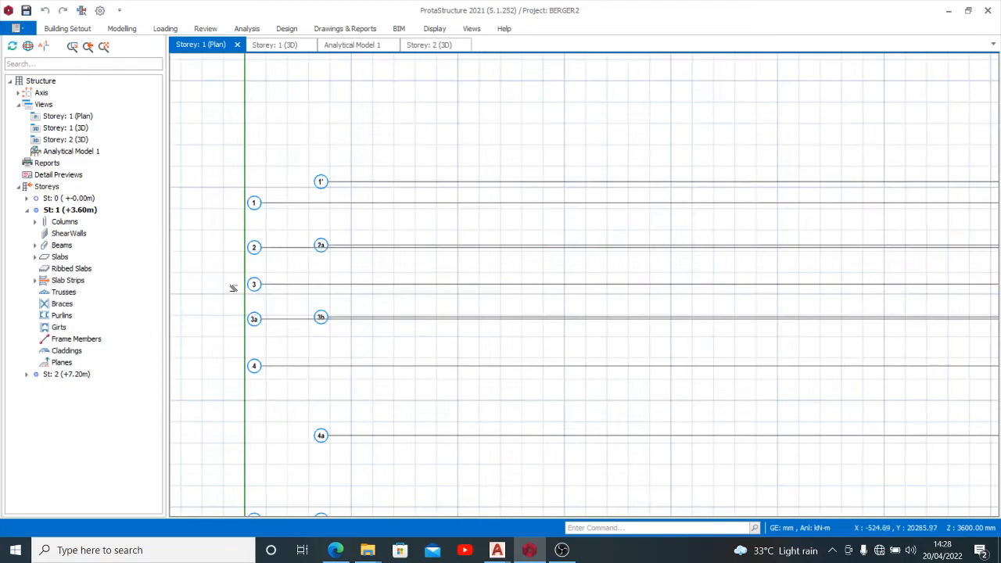
scroll(up, 3)
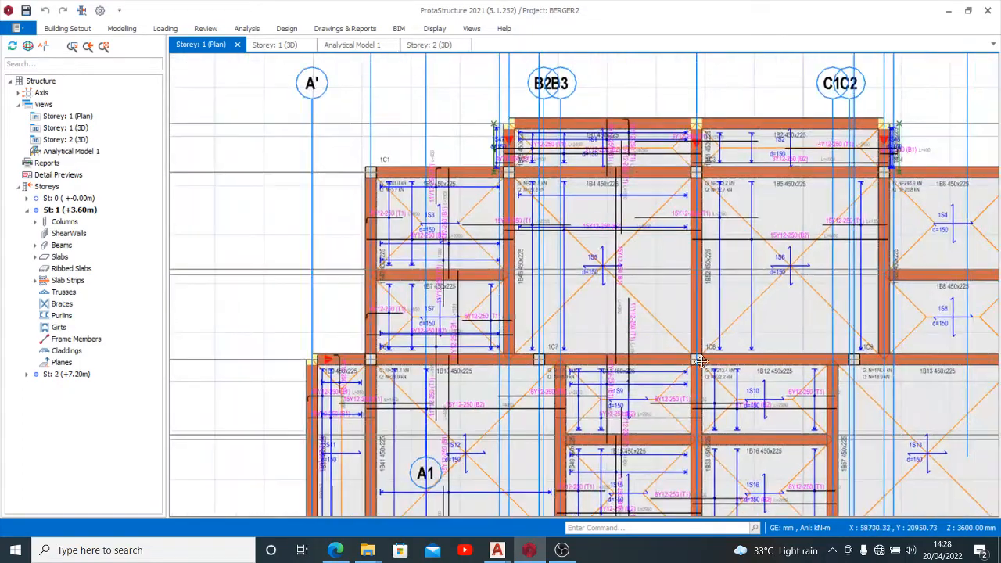
scroll(up, 3)
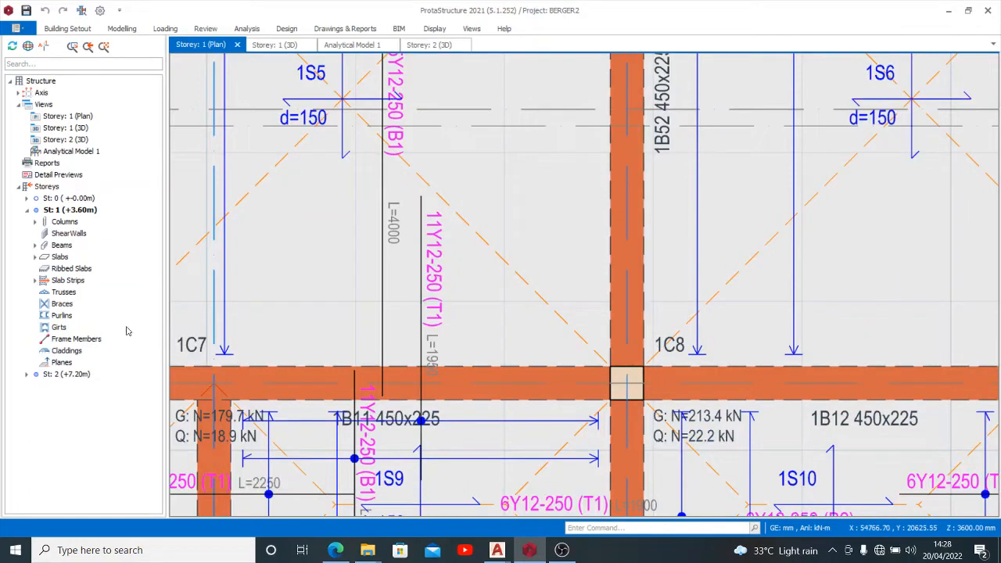
click(66, 374)
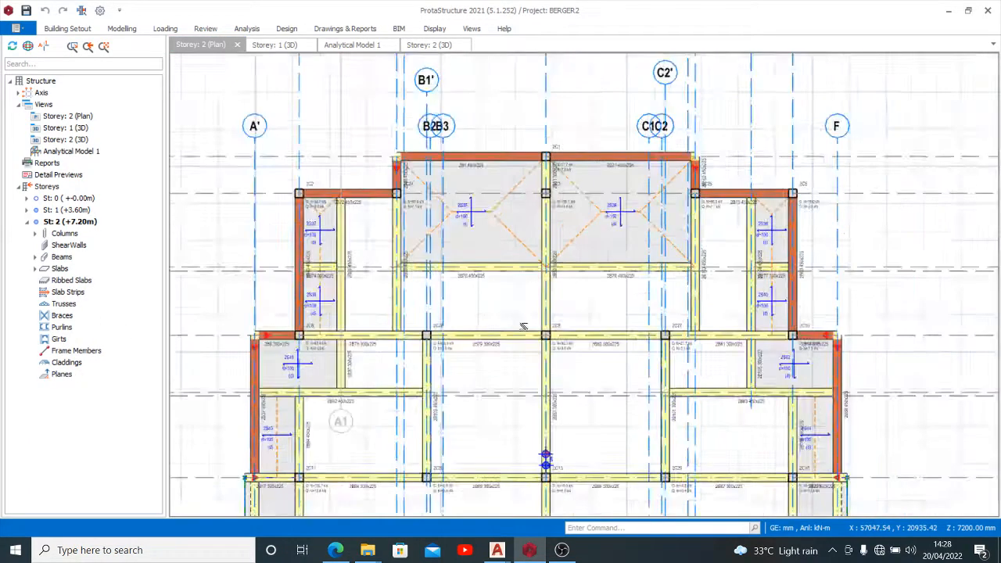
scroll(up, 3)
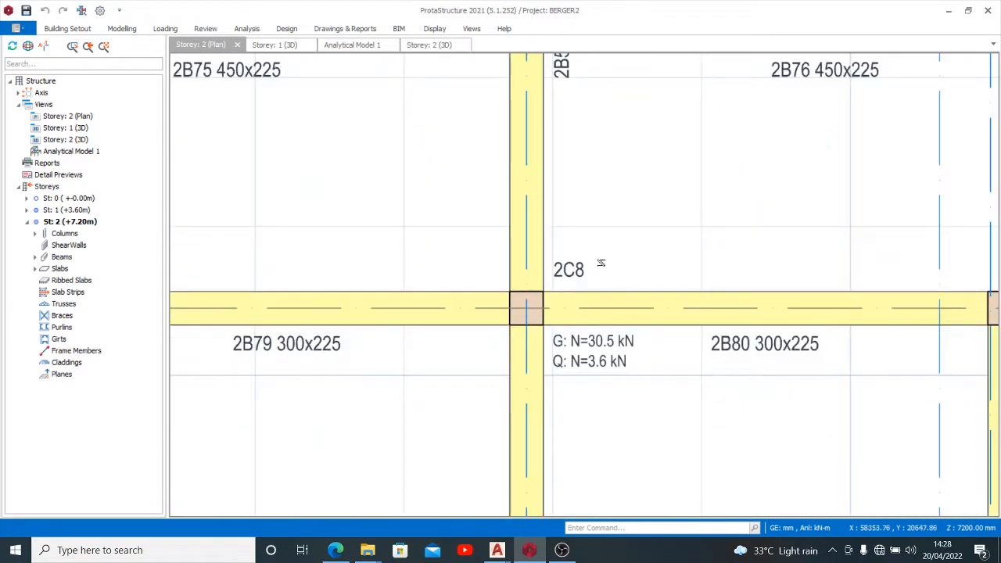
scroll(down, 3)
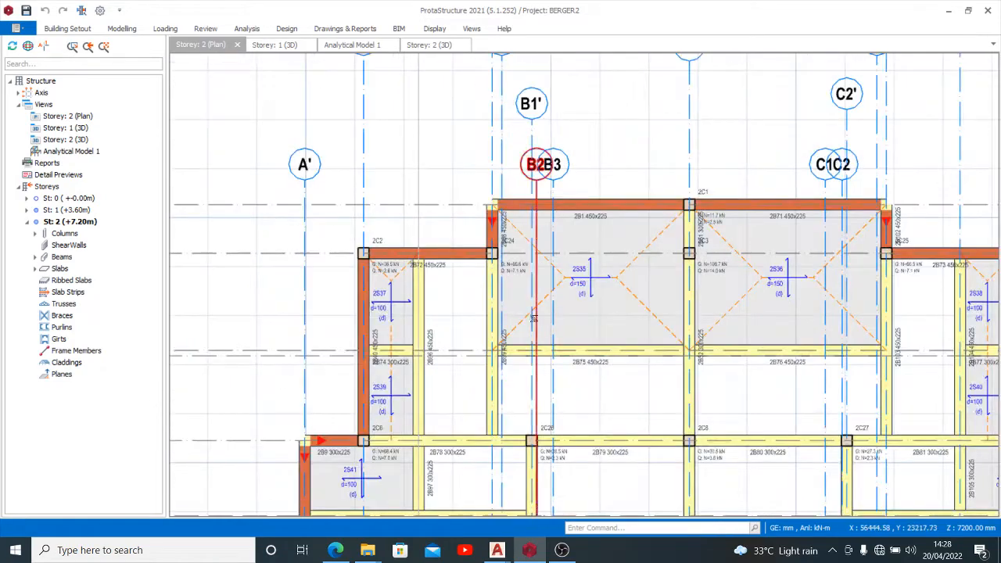
Step: Pan to column 2C16, then switch to storey 1 and inspect columns 1C10, 1C12, 1C13
scroll(down, 3)
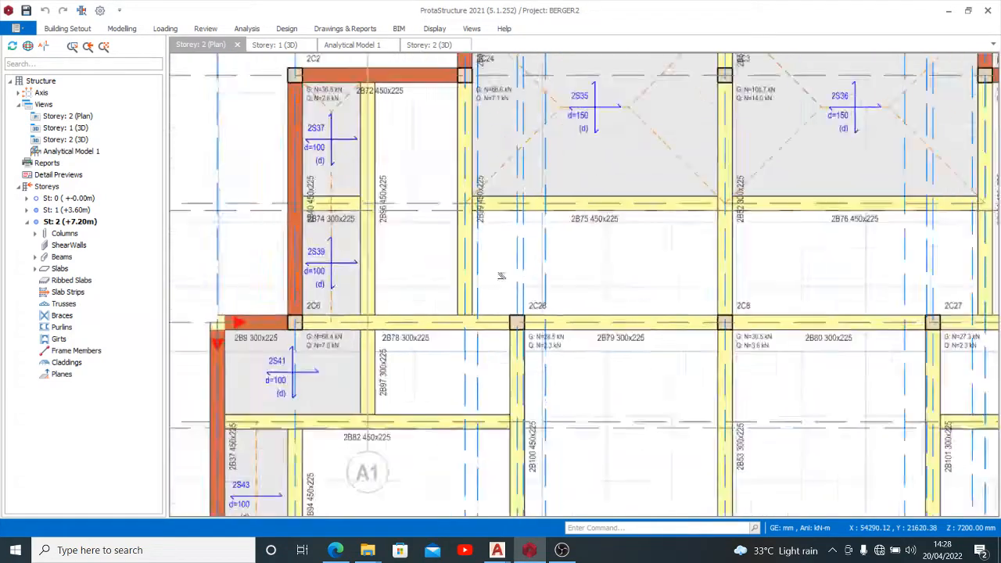
scroll(down, 3)
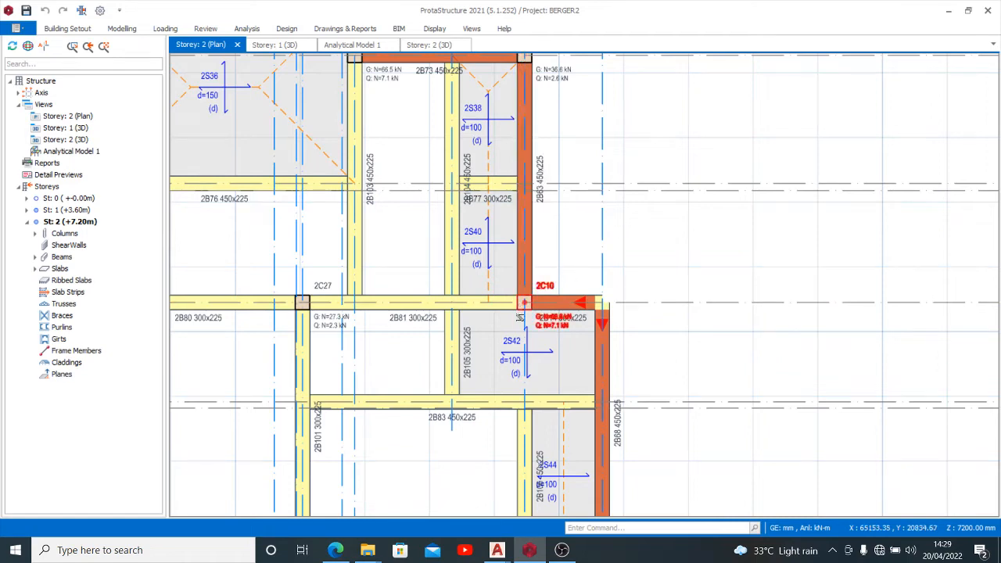
click(71, 210)
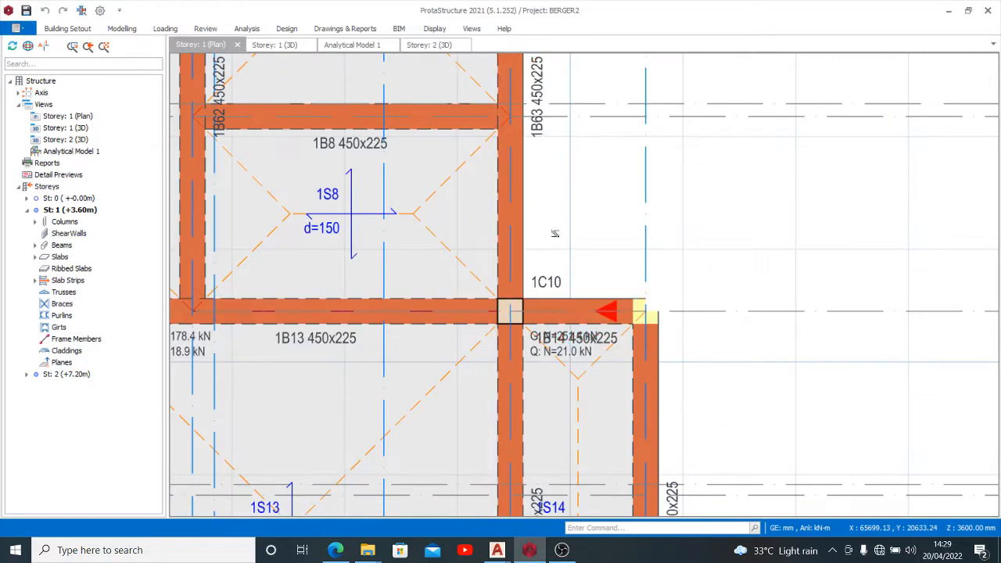
mouse_move(629, 253)
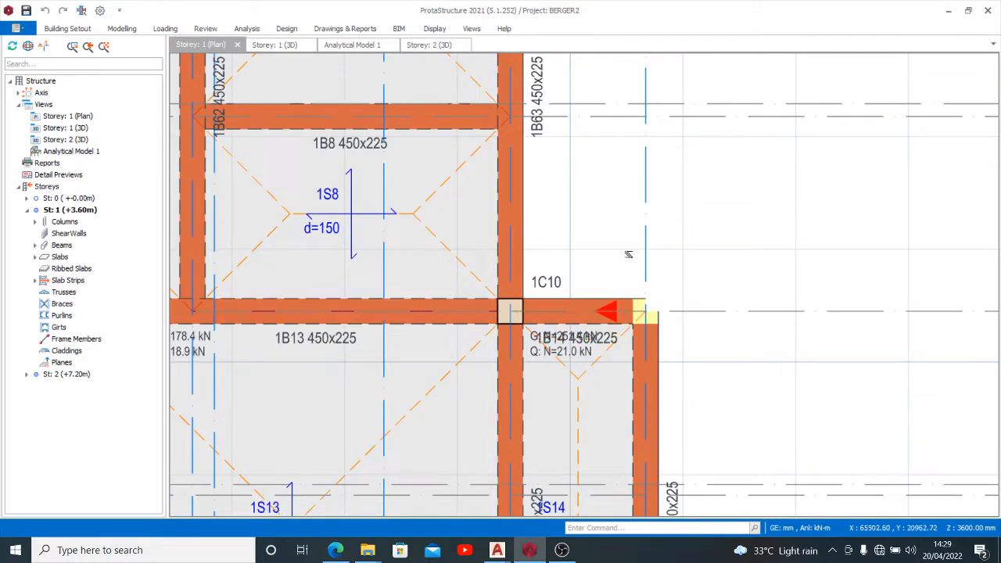
scroll(down, 3)
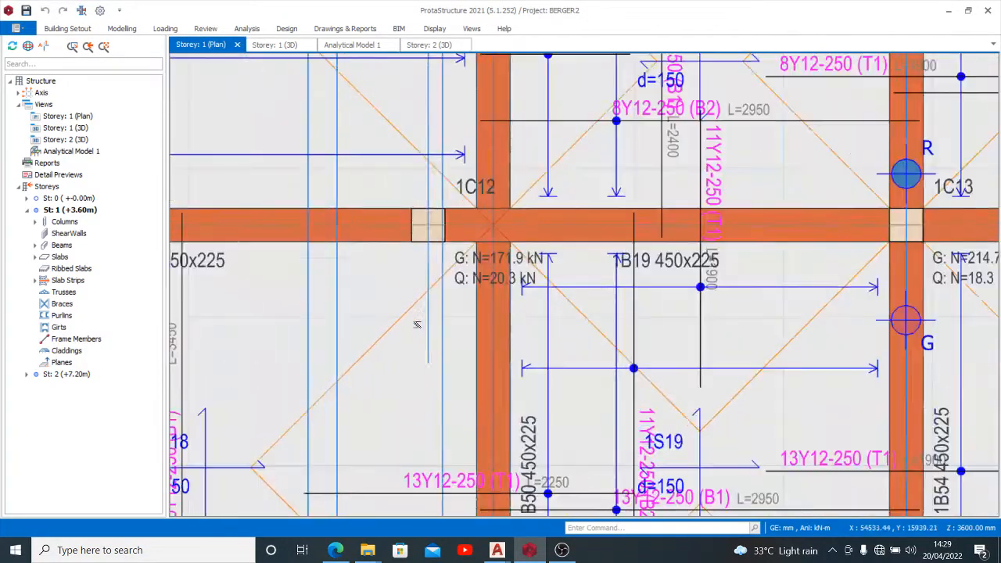
scroll(down, 3)
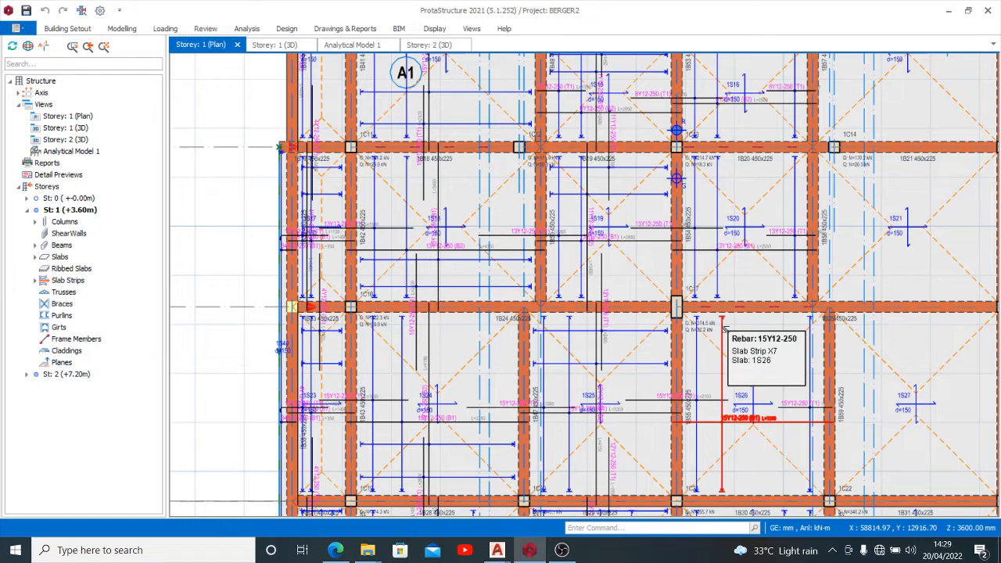
mouse_move(696, 360)
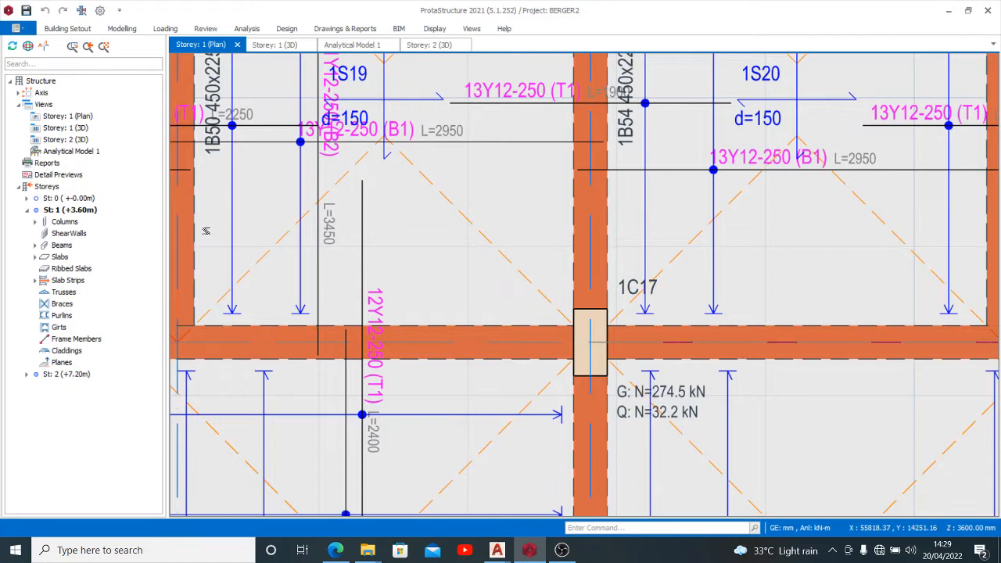
Step: Collapse the storey 1 branch and switch to the storey 2 plan showing column 2C17
click(27, 209)
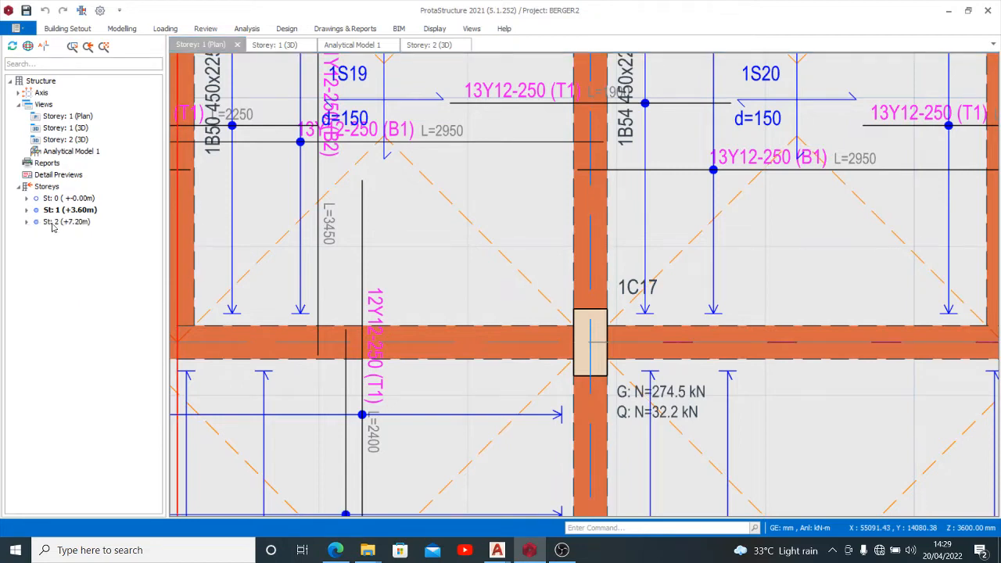
click(66, 222)
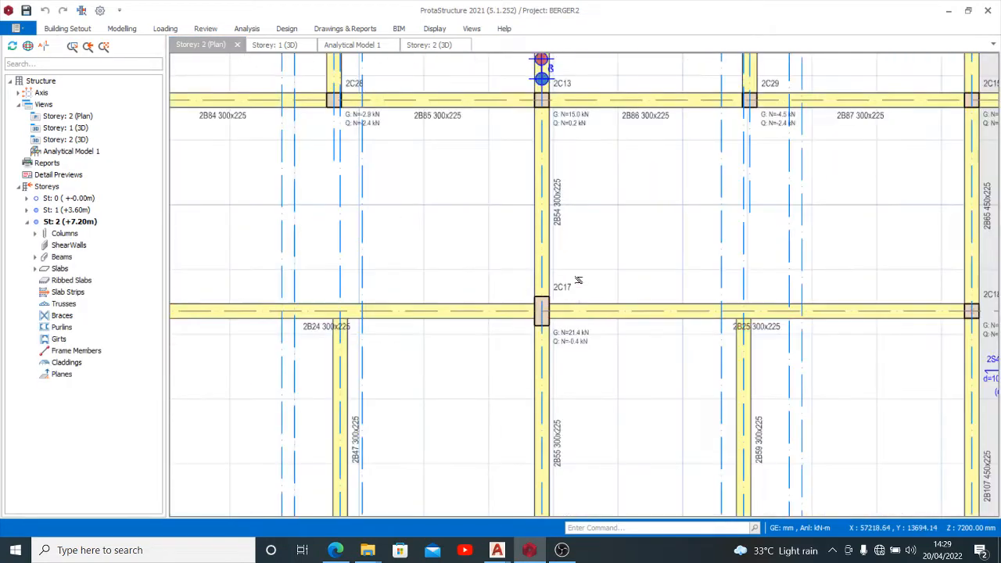
mouse_move(623, 439)
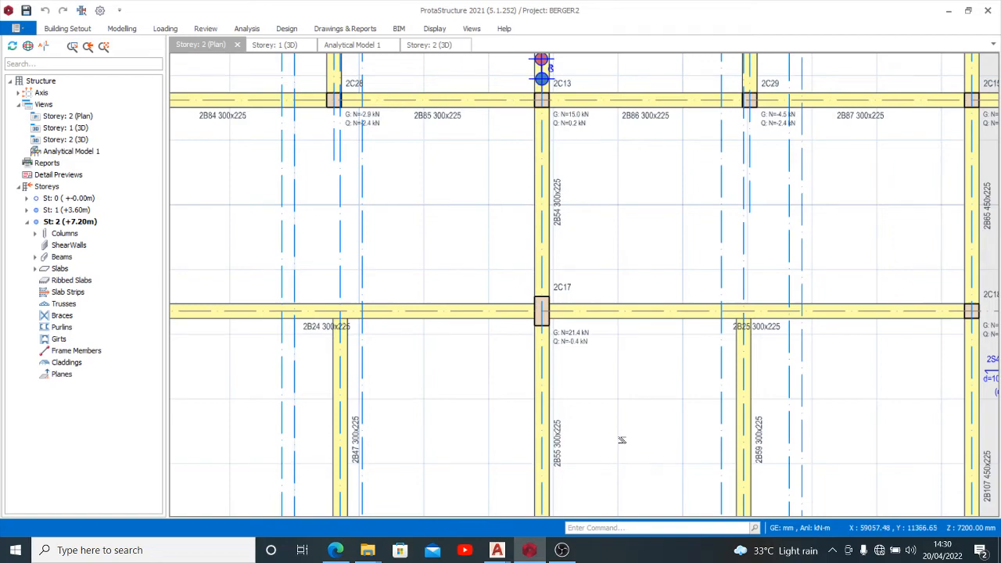